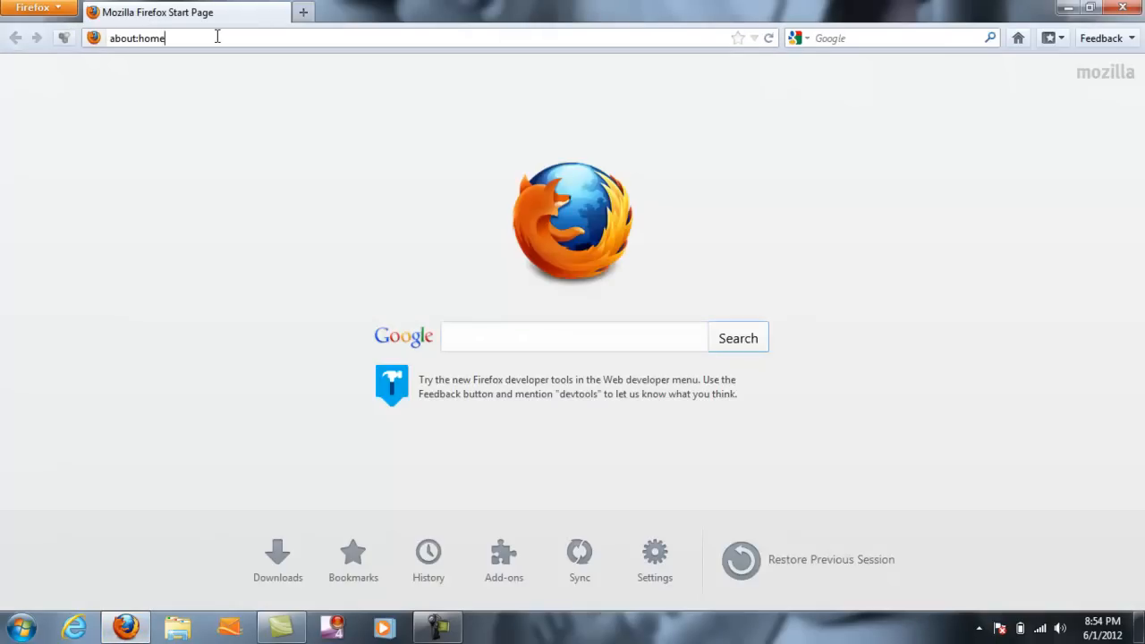
text(http://www.youtube.com/)
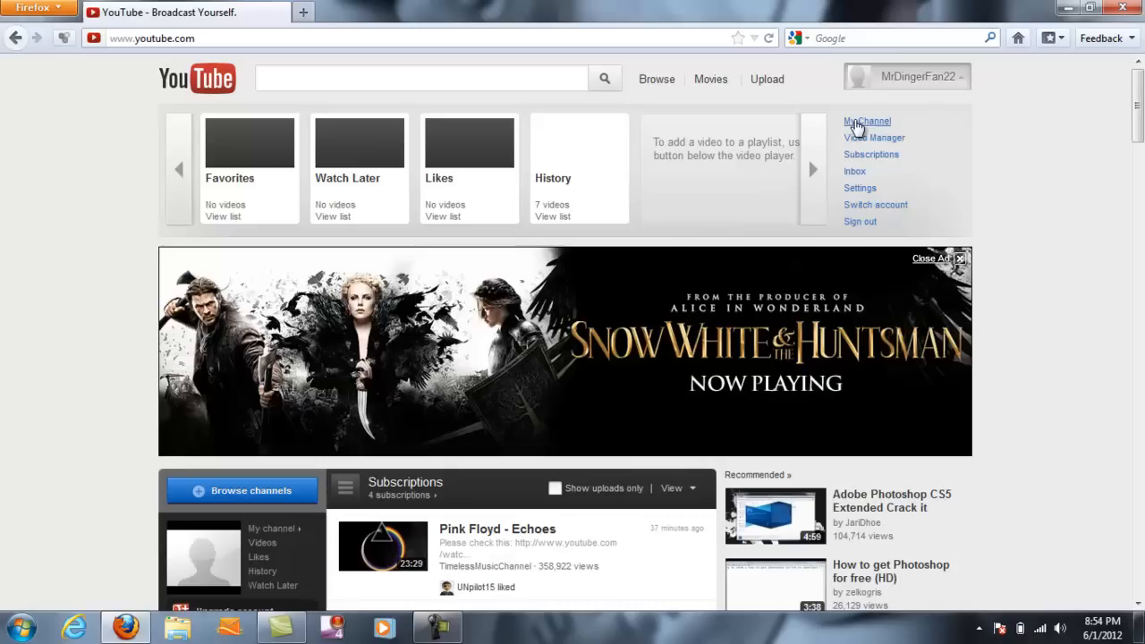
From My Channel, open the 'NTG IL Vote For Cover' video.
click(866, 121)
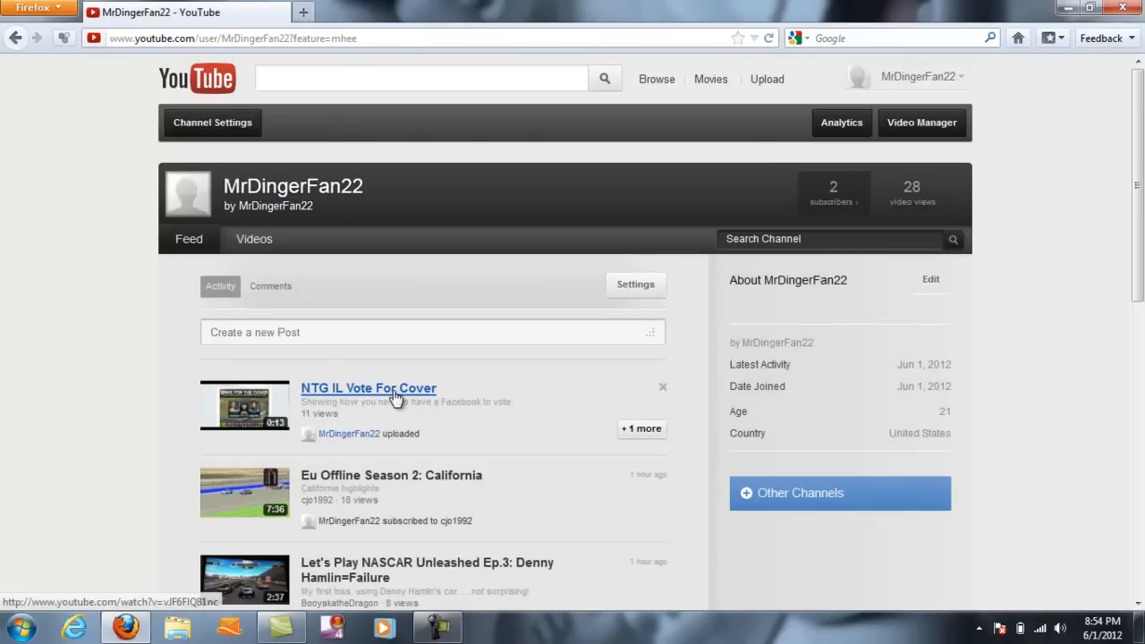
click(369, 388)
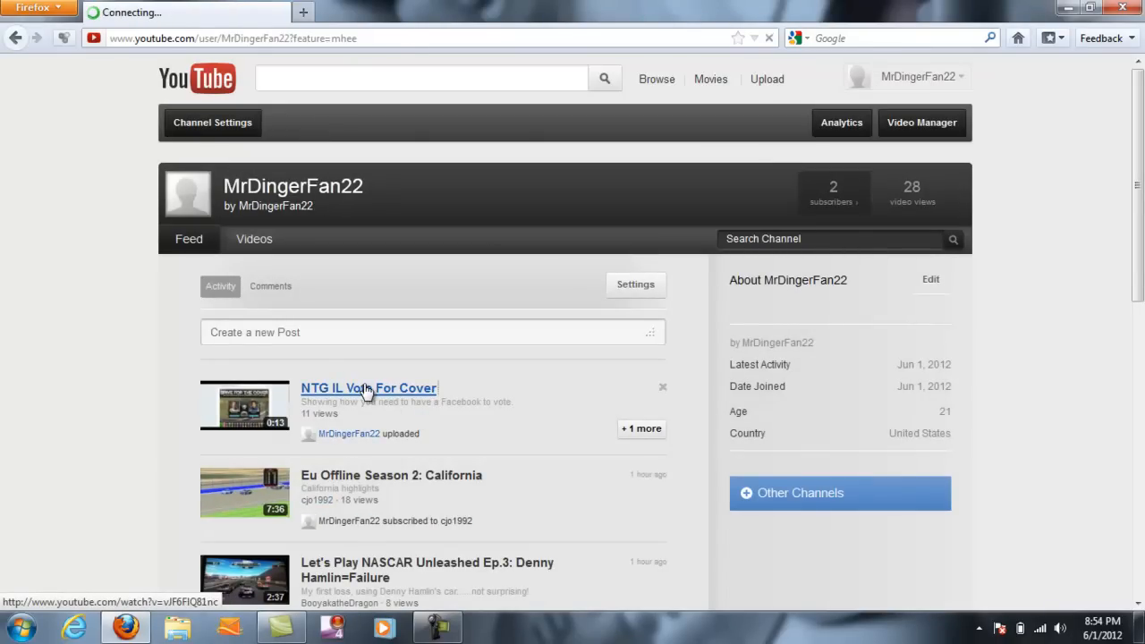
click(368, 388)
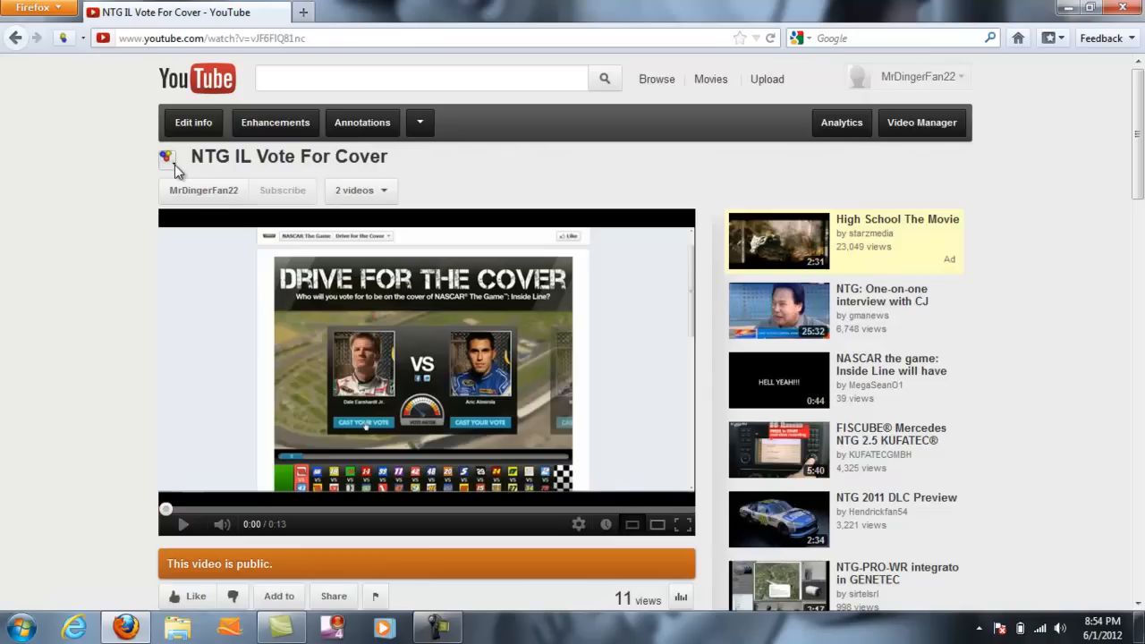
Show the downloader add-on's download and convert options for this video.
click(167, 159)
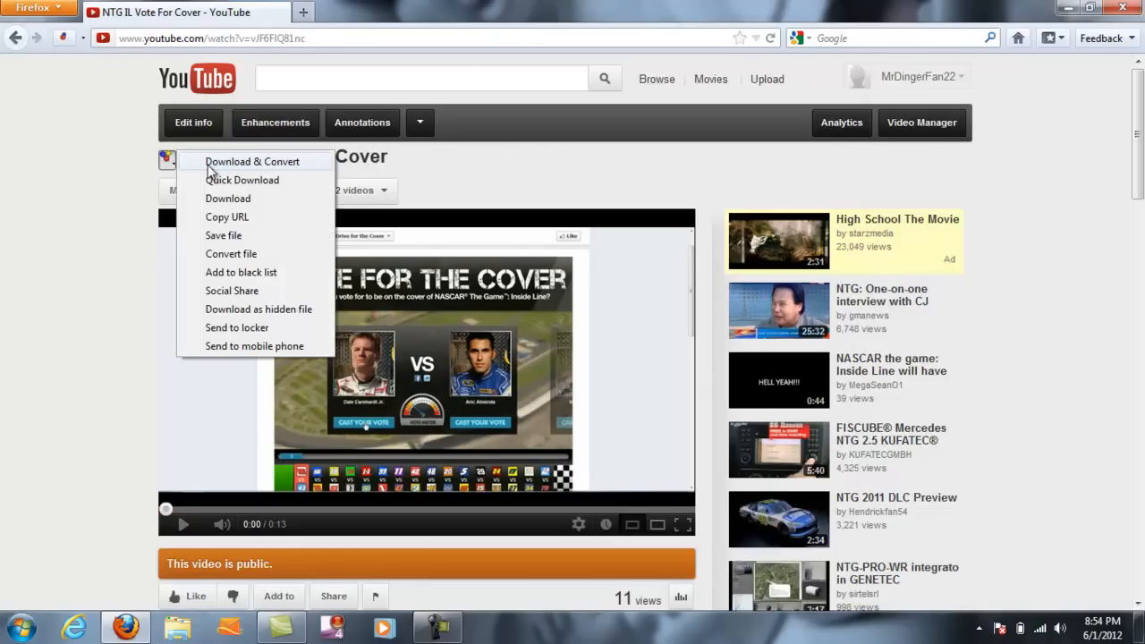
mouse_move(282, 179)
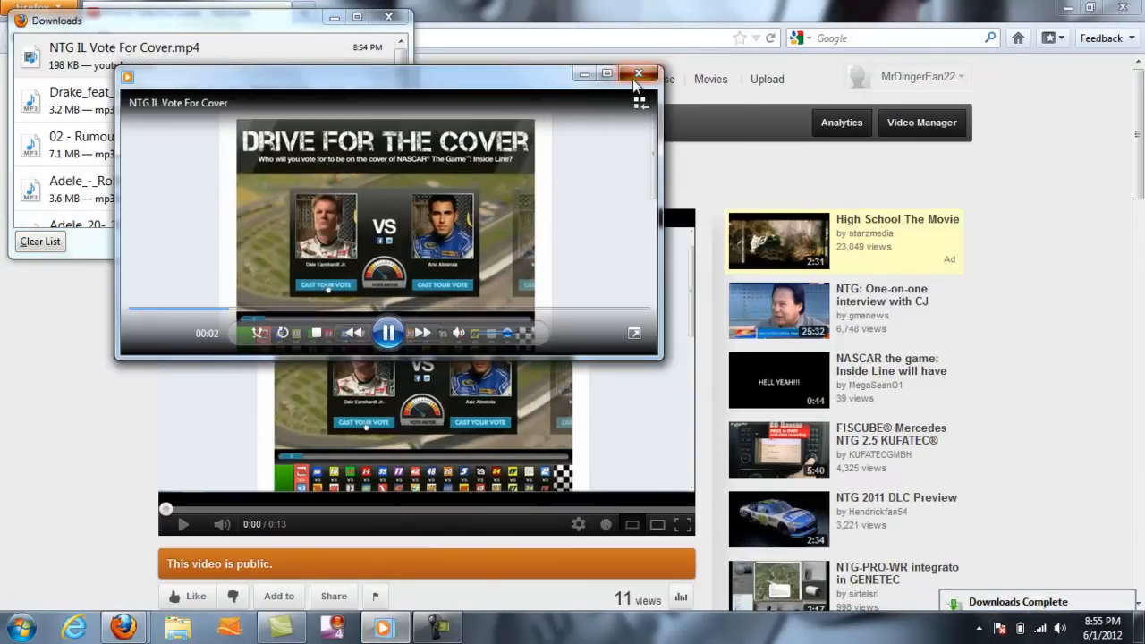
Close Windows Media Player after NTG IL Vote For Cover.mp4 plays.
click(635, 74)
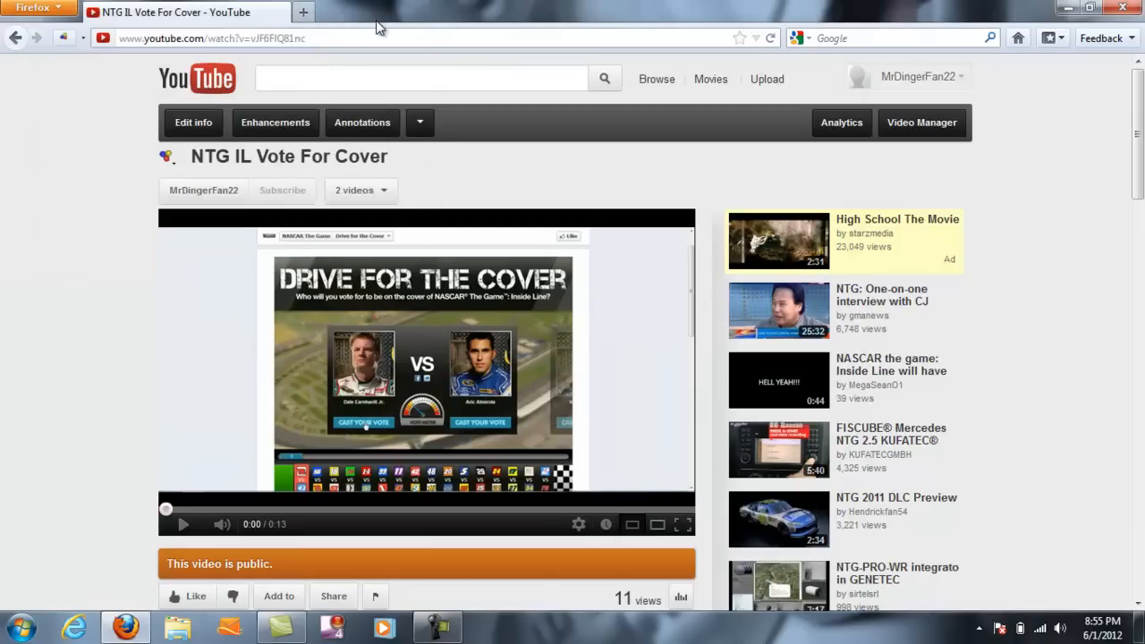